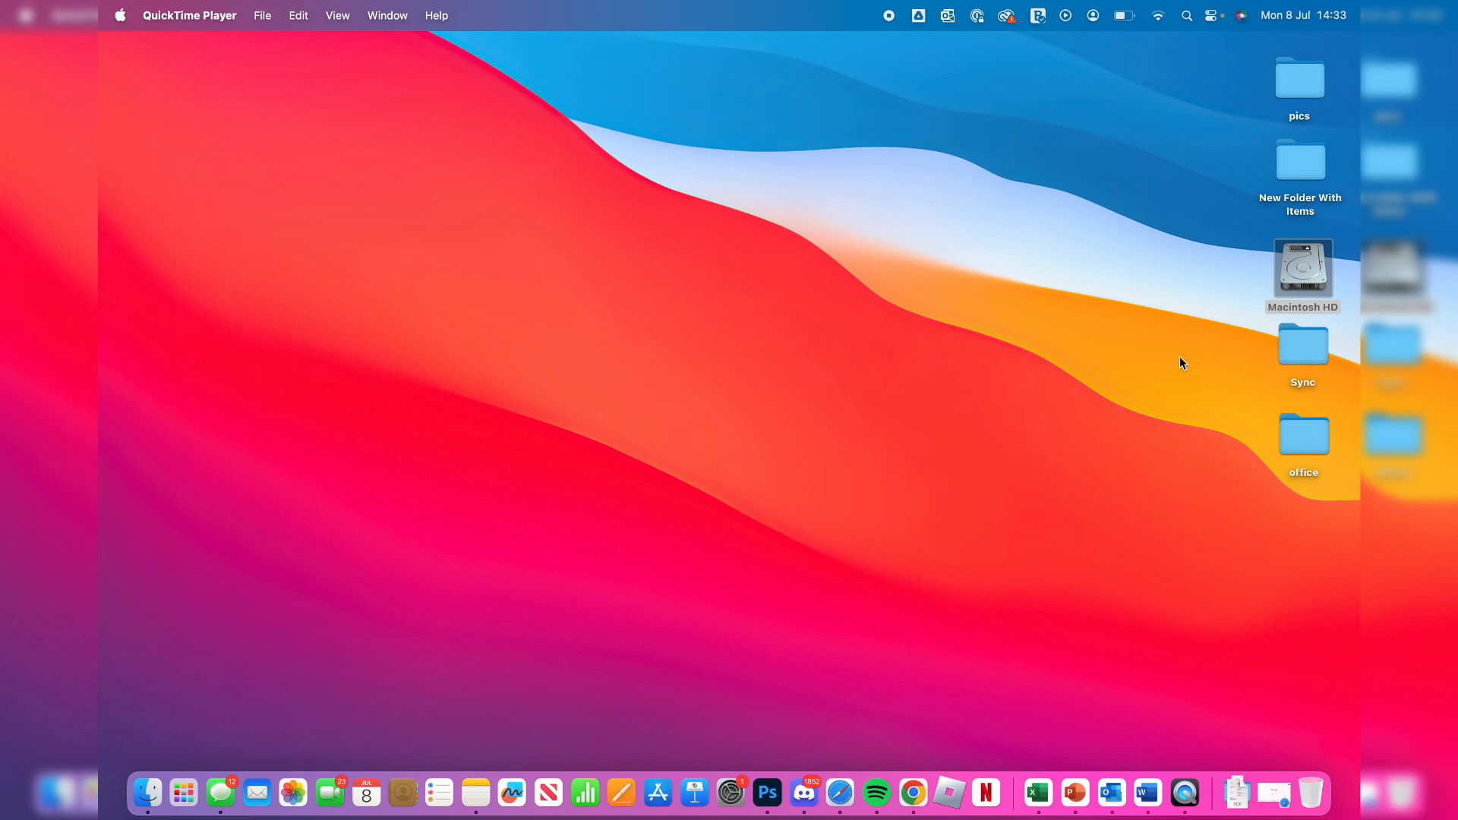
{"action": "mouse_move", "coordinate": [840, 793]}
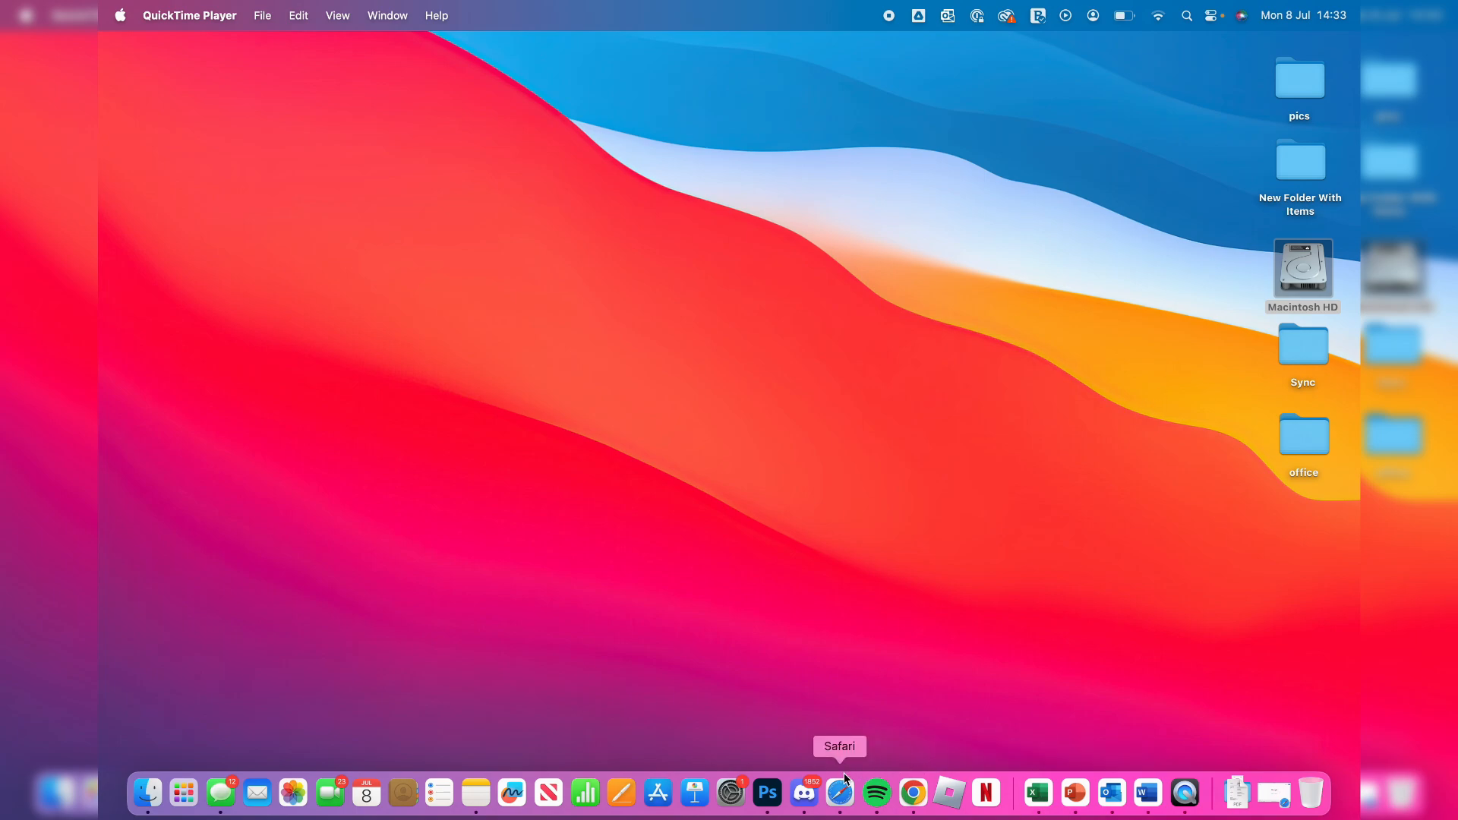
- Launch Safari from the Dock, opening the Google homepage
{"action": "left_click", "coordinate": [840, 793]}
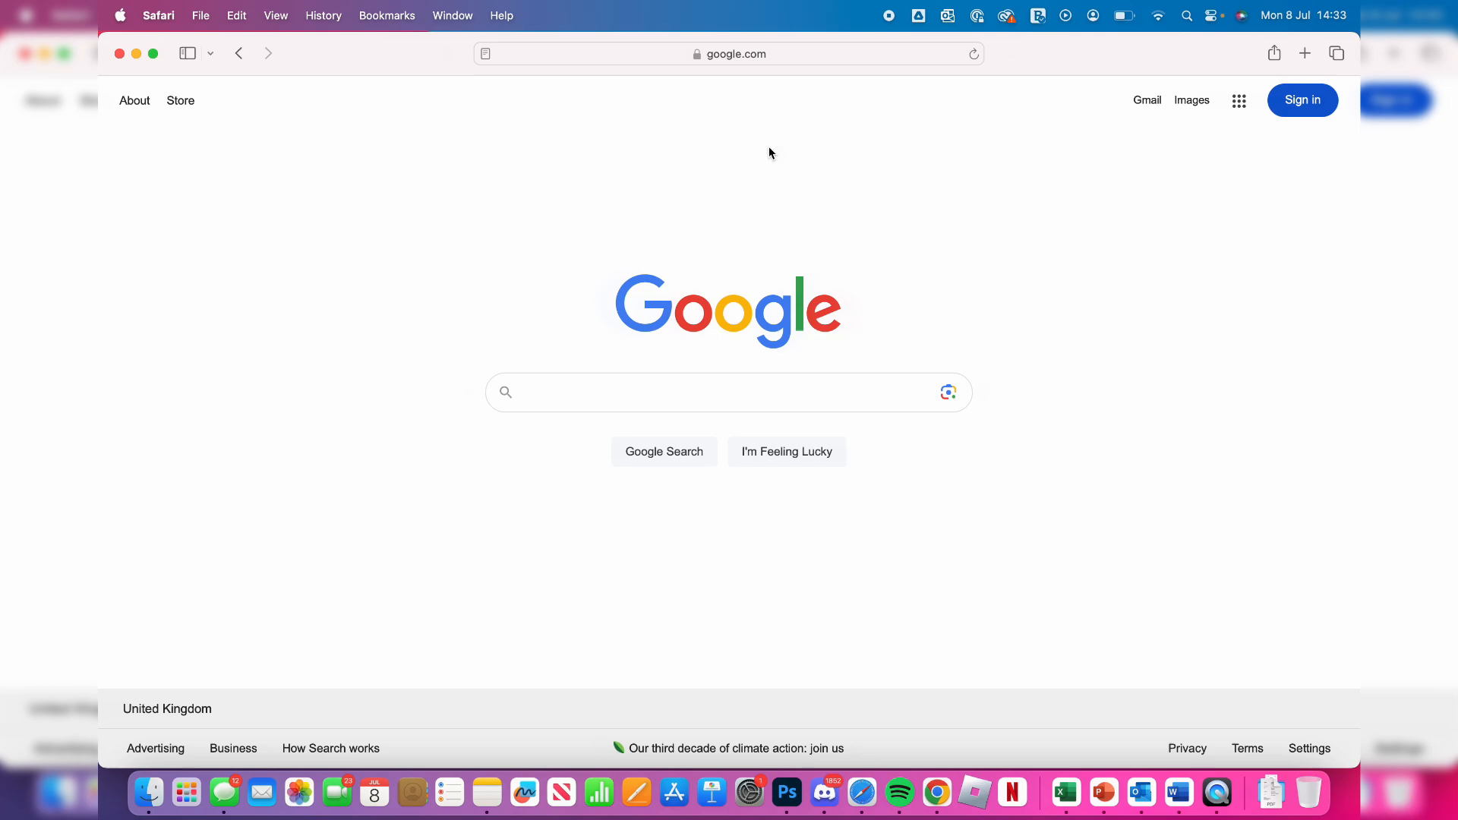
- Search Google for 'audacity' and open the audacityteam.org result
{"action": "left_click", "coordinate": [725, 392]}
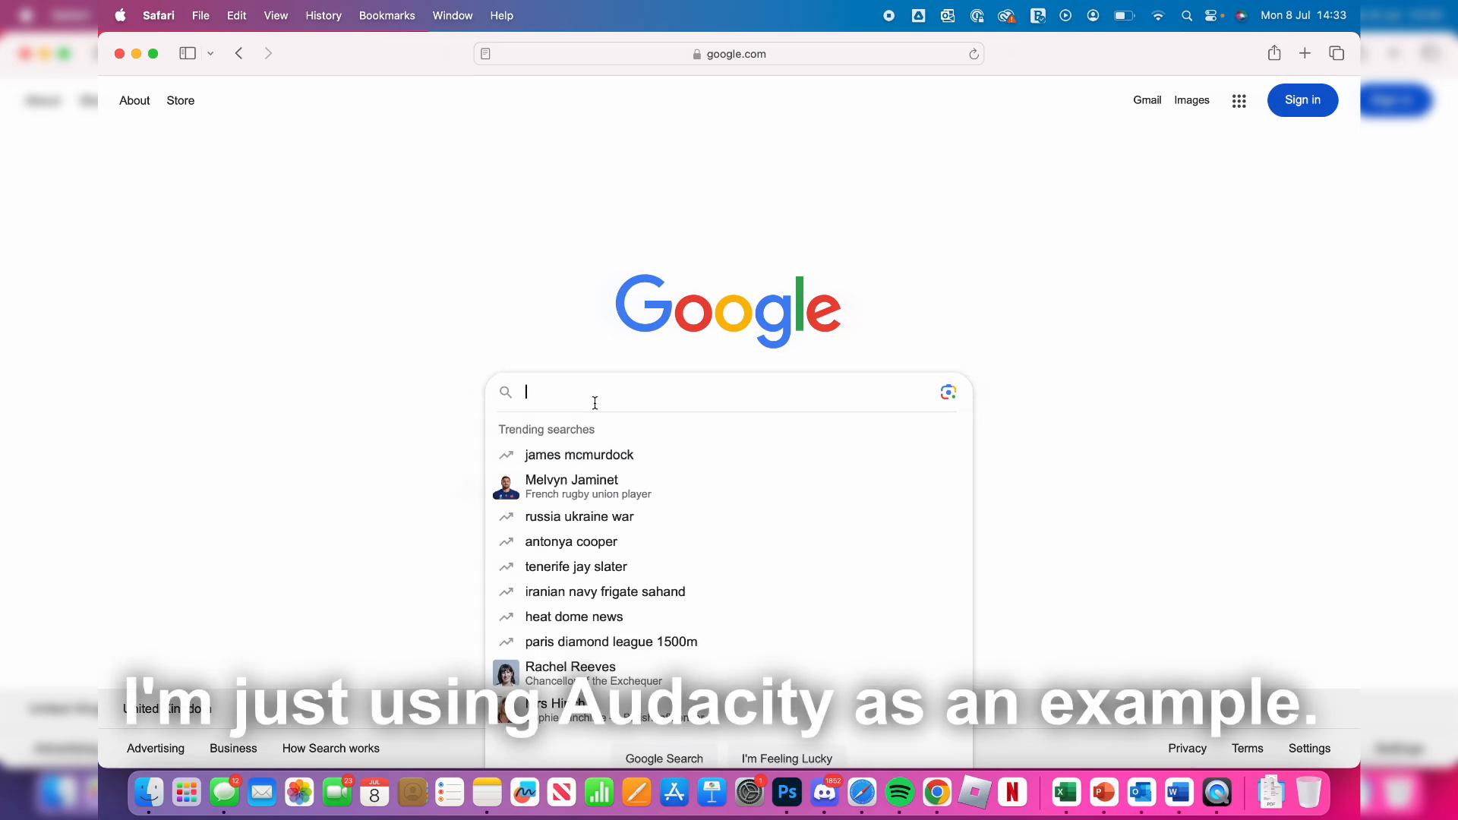
{"action": "type", "text": "audacity"}
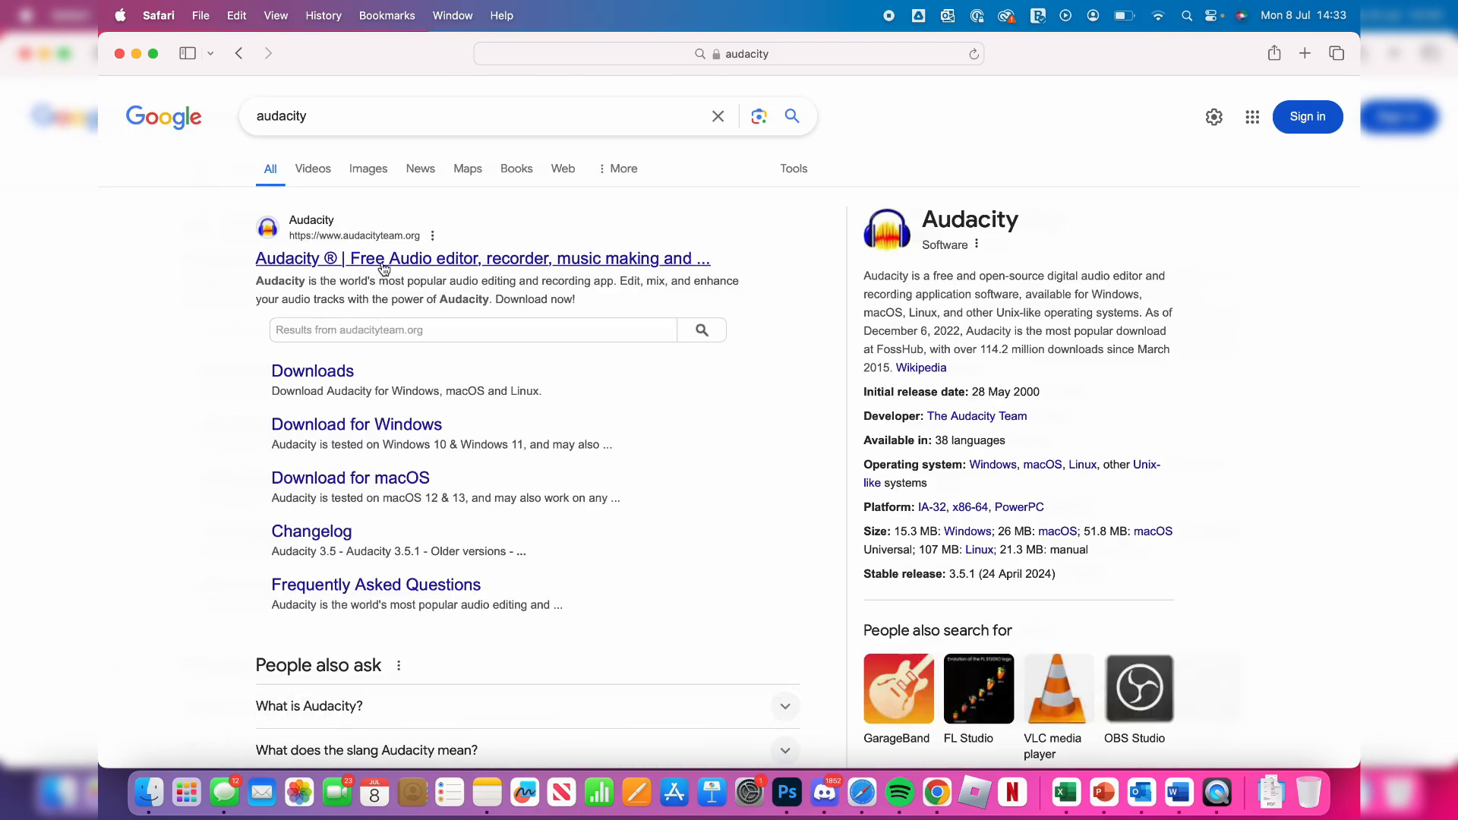
{"action": "left_click", "coordinate": [481, 258]}
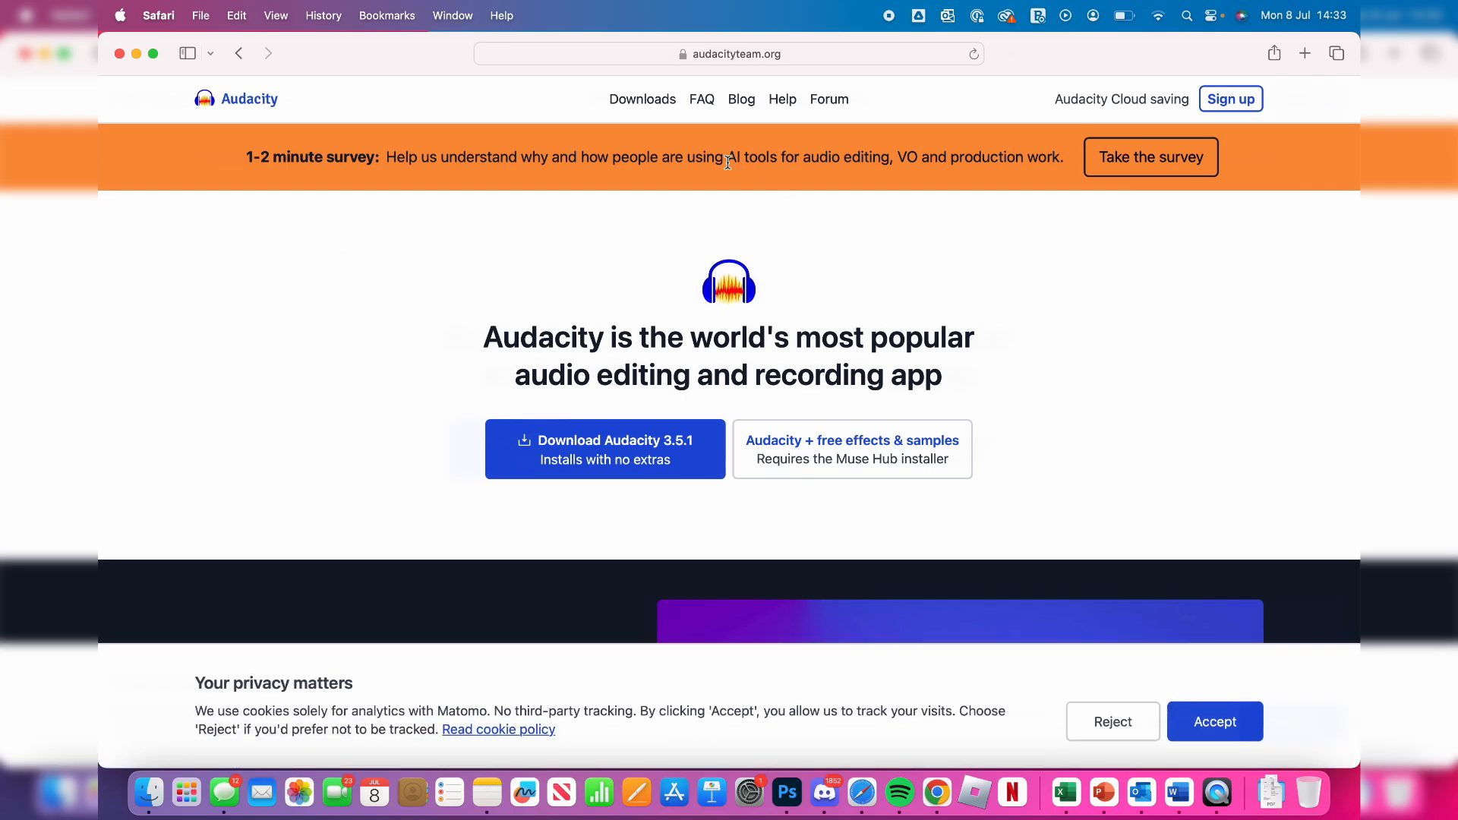
- Download the recommended Universal .dmg for Audacity 3.5.1, allowing downloads from audacityteam.org
{"action": "left_click", "coordinate": [641, 99]}
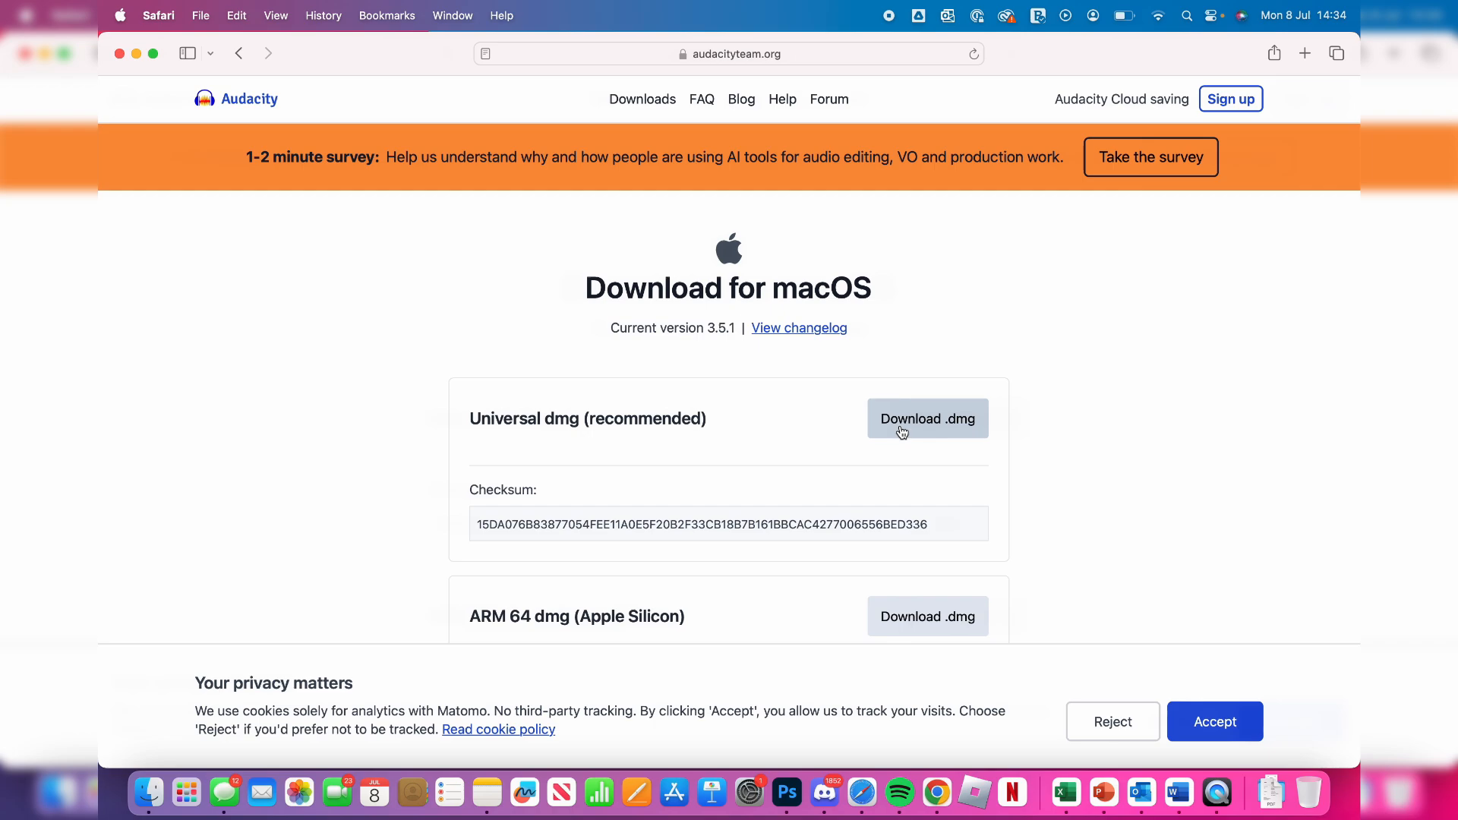
{"action": "left_click", "coordinate": [927, 419]}
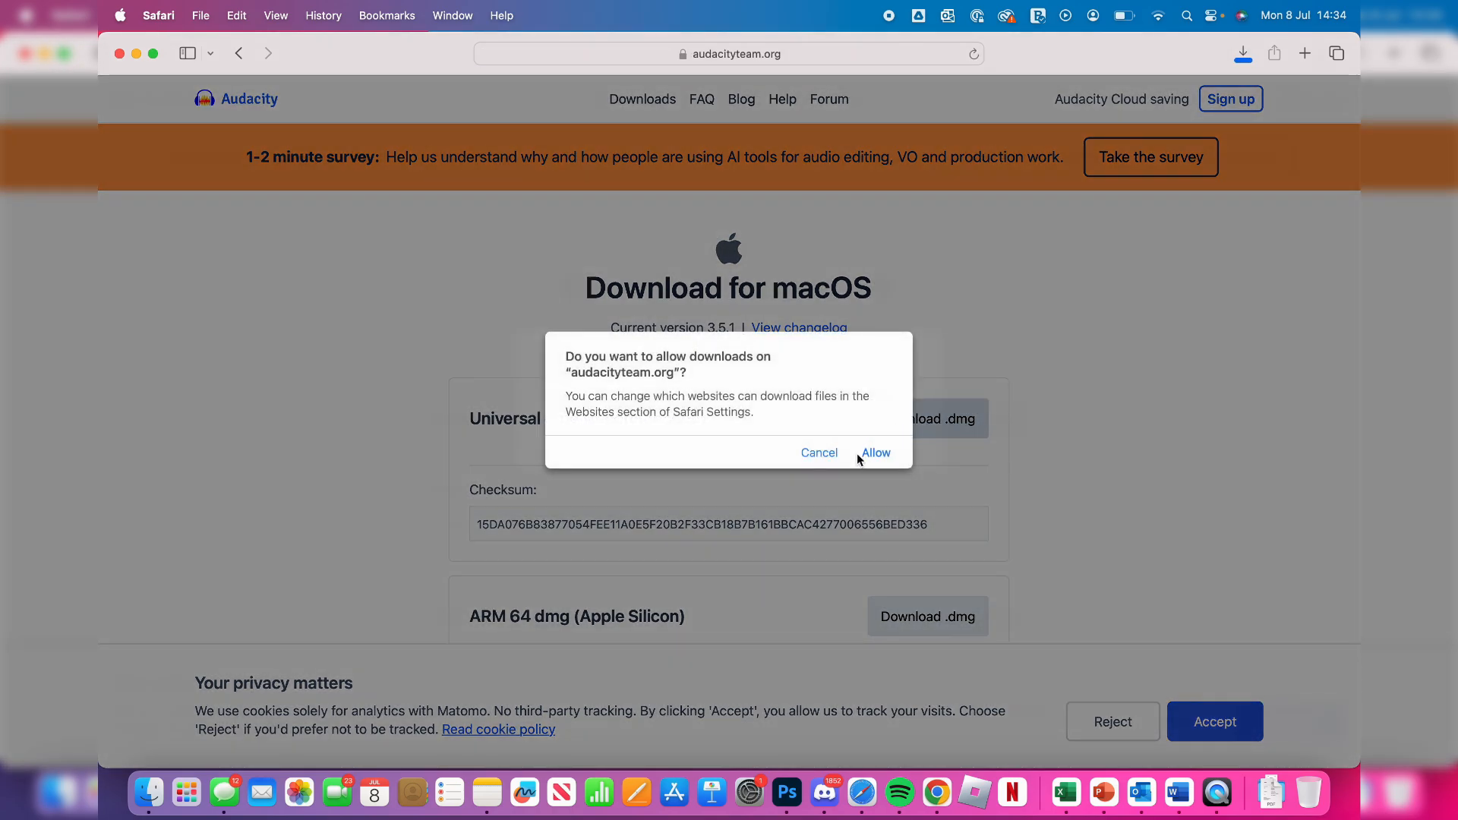
{"action": "left_click", "coordinate": [874, 452]}
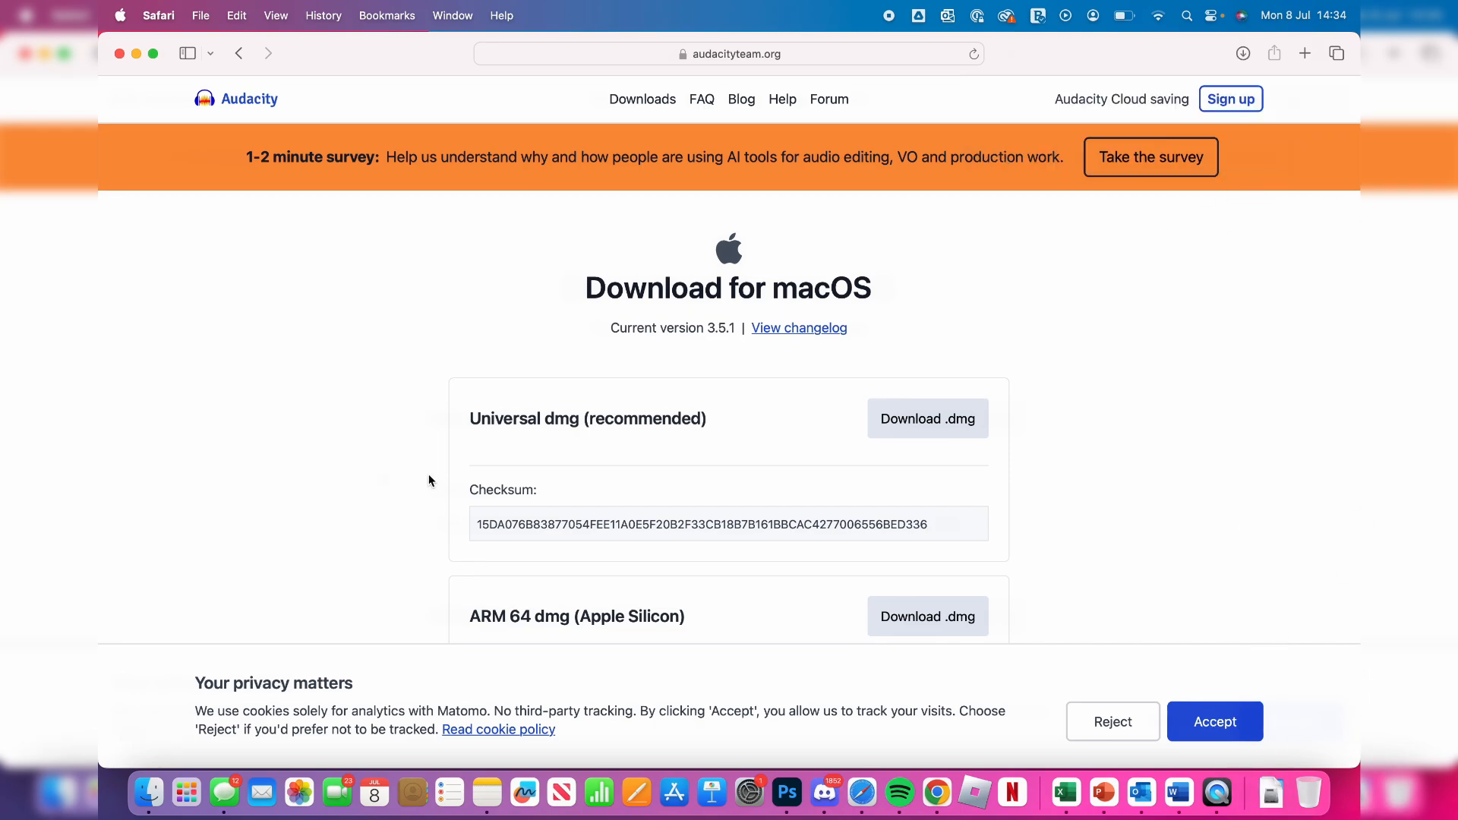
{"action": "mouse_move", "coordinate": [830, 410]}
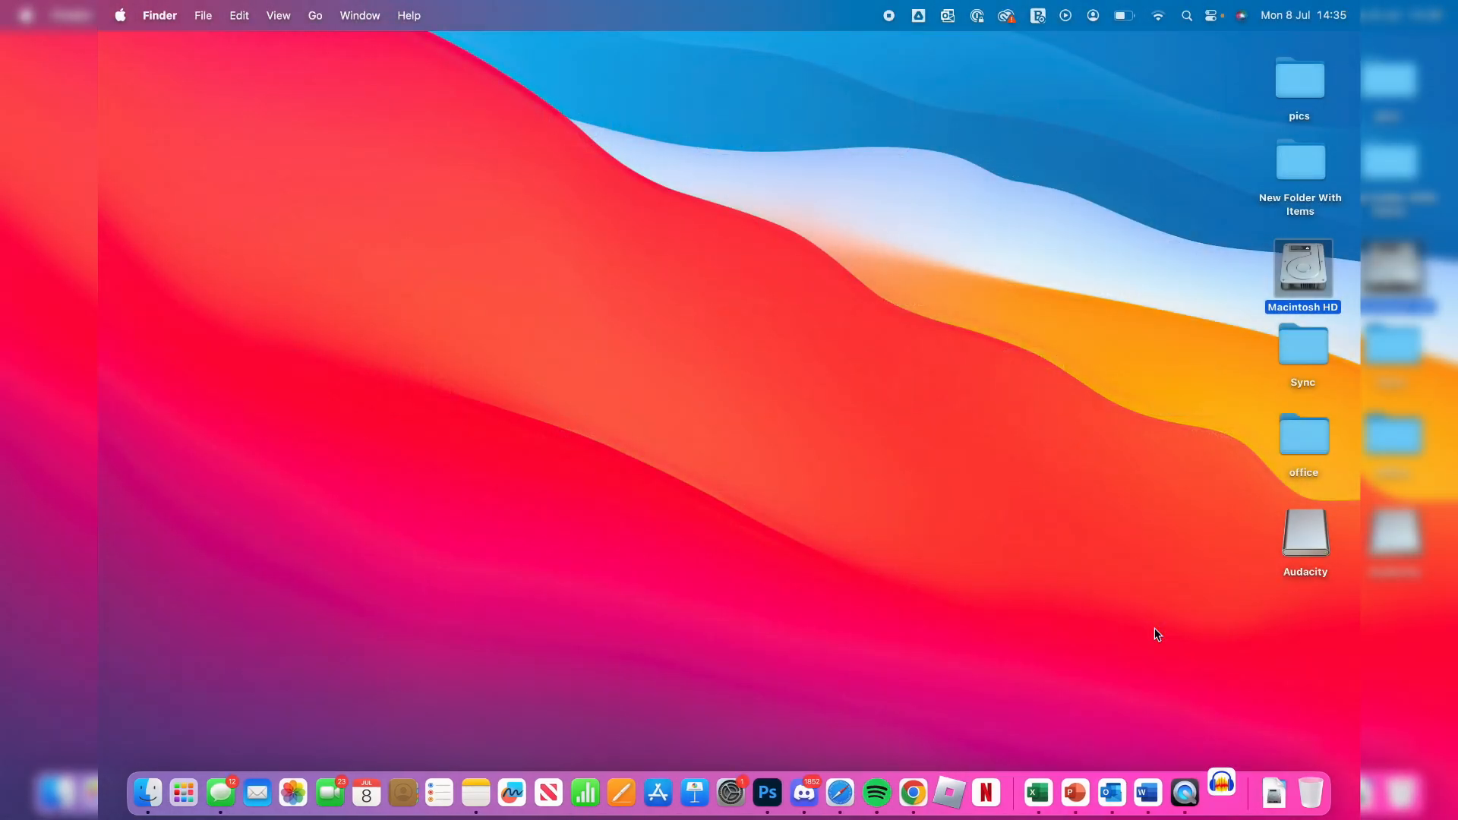
- Launch Audacity, accept the internet-download warning, and dismiss the Welcome to Audacity dialog
{"action": "double_click", "coordinate": [1305, 537]}
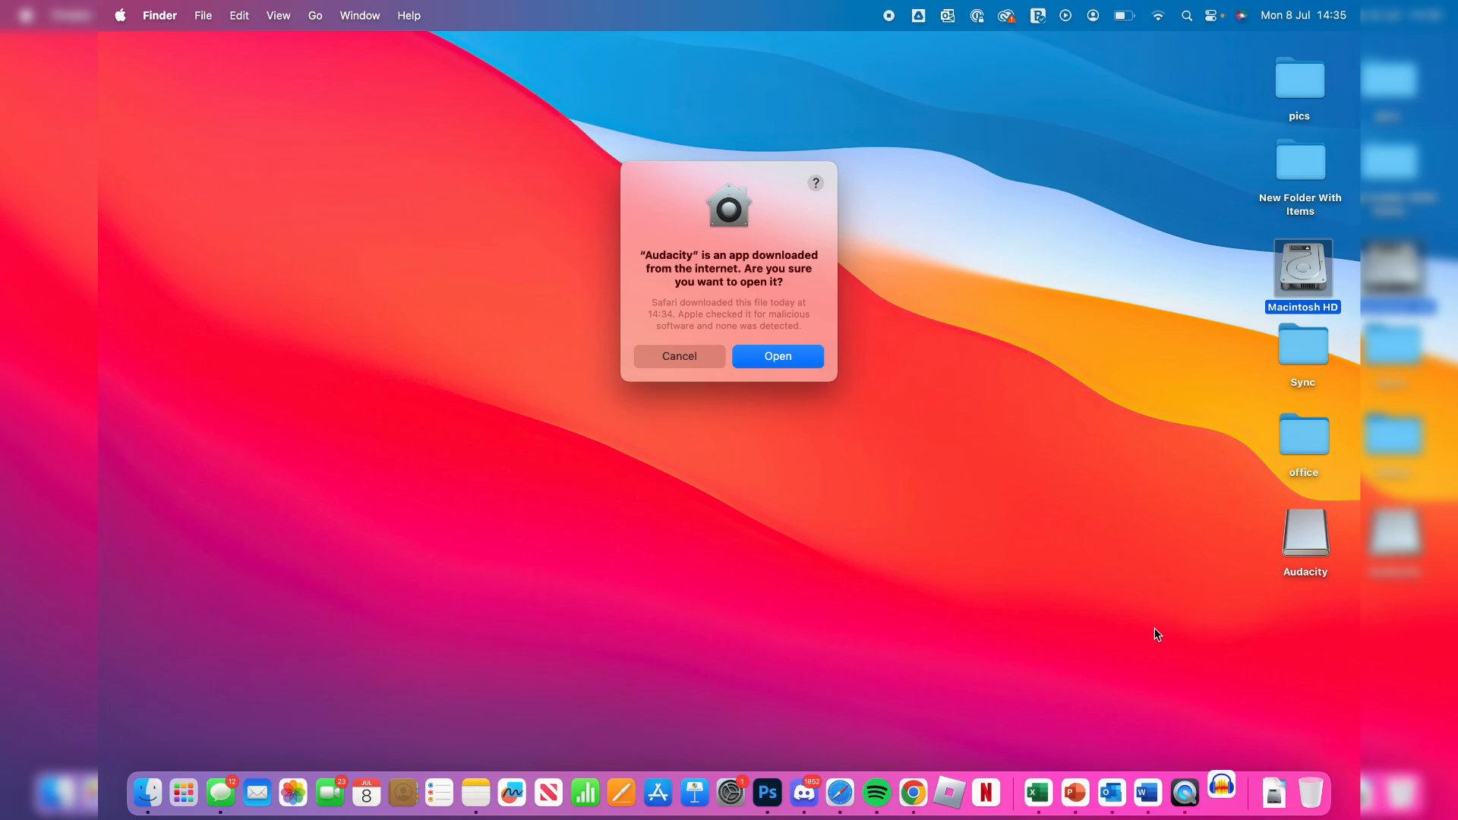
{"action": "mouse_move", "coordinate": [749, 303]}
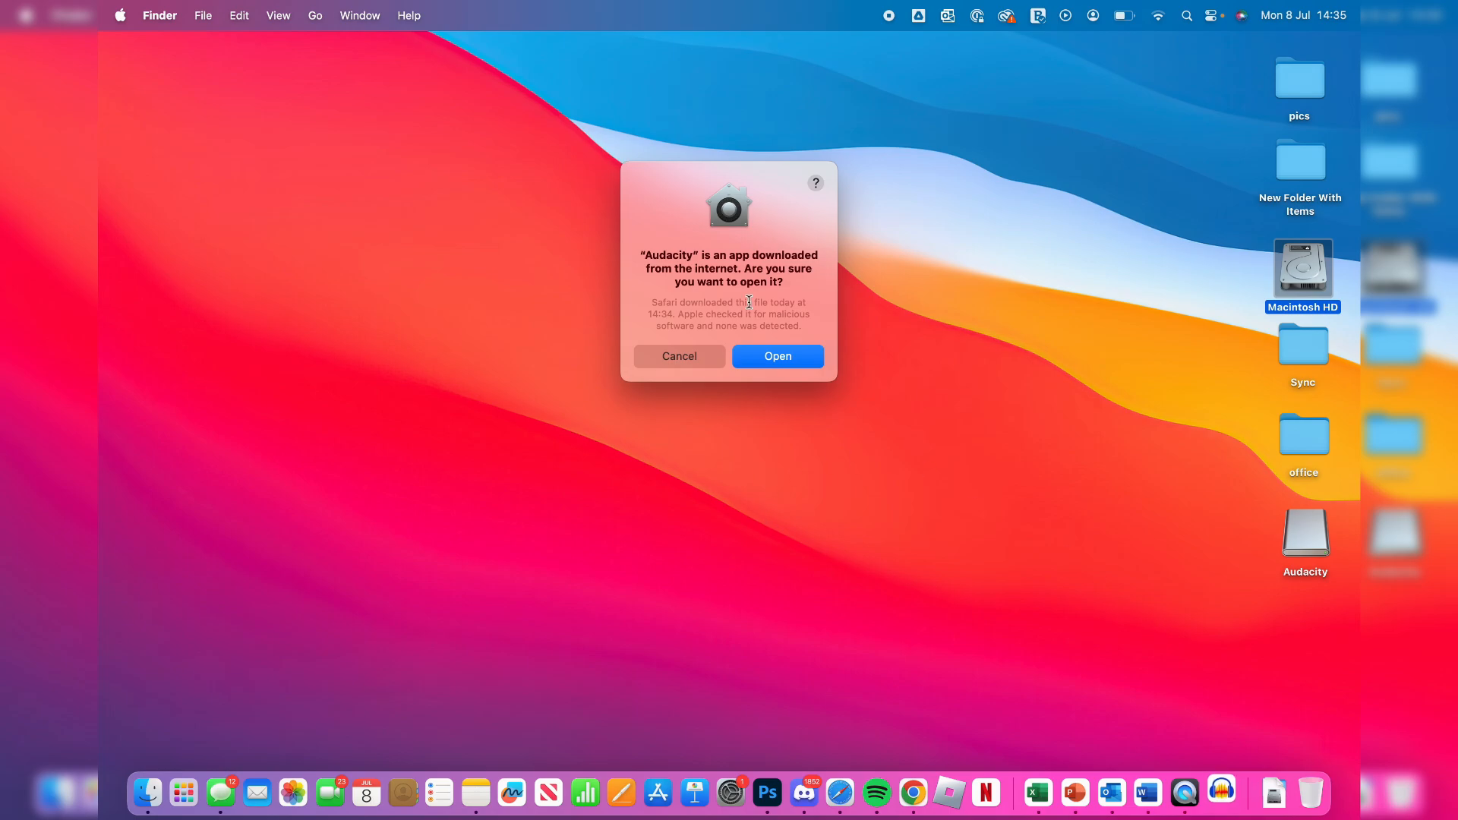
{"action": "mouse_move", "coordinate": [778, 363]}
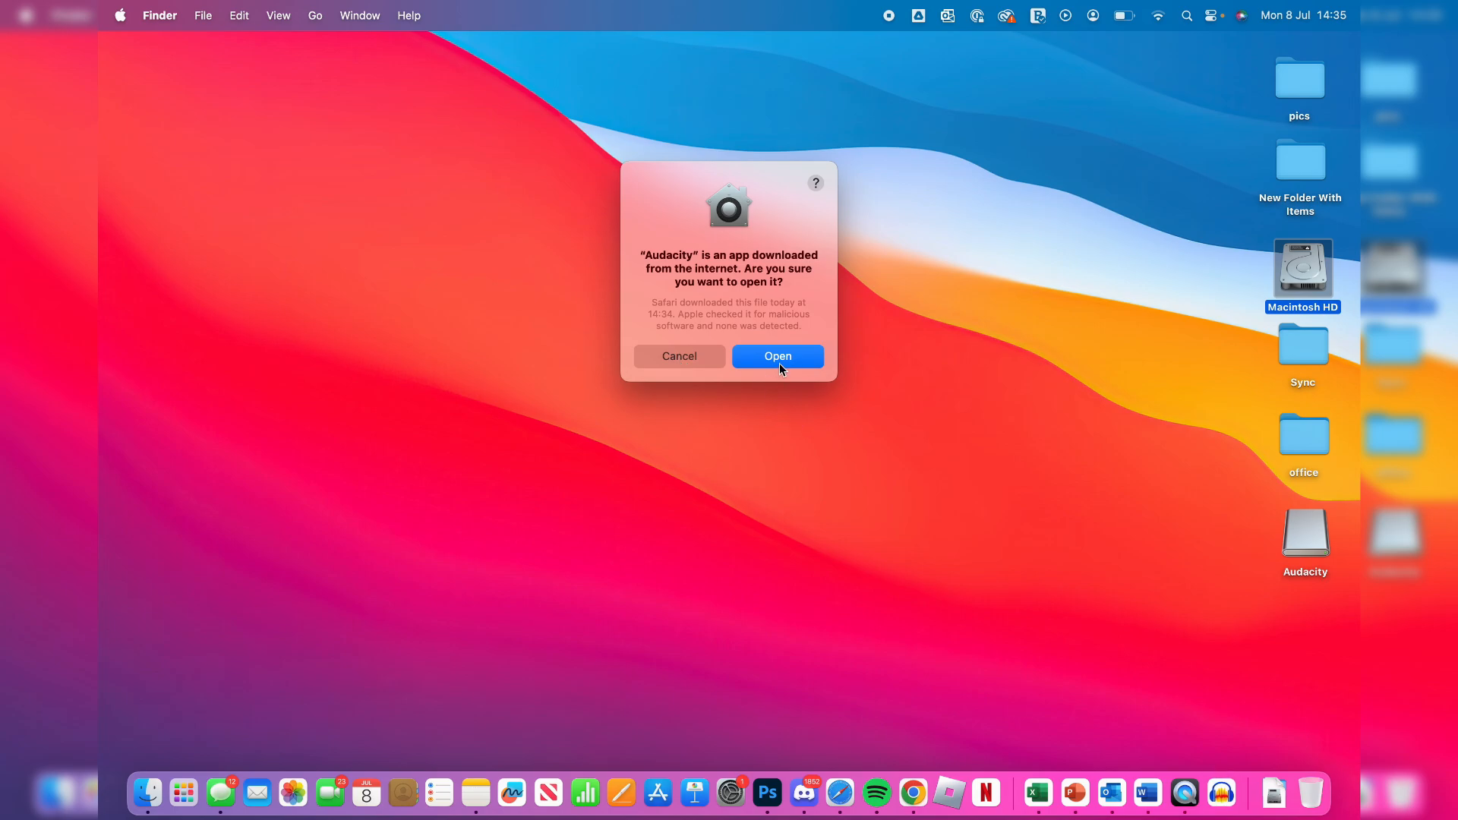
{"action": "left_click", "coordinate": [778, 356]}
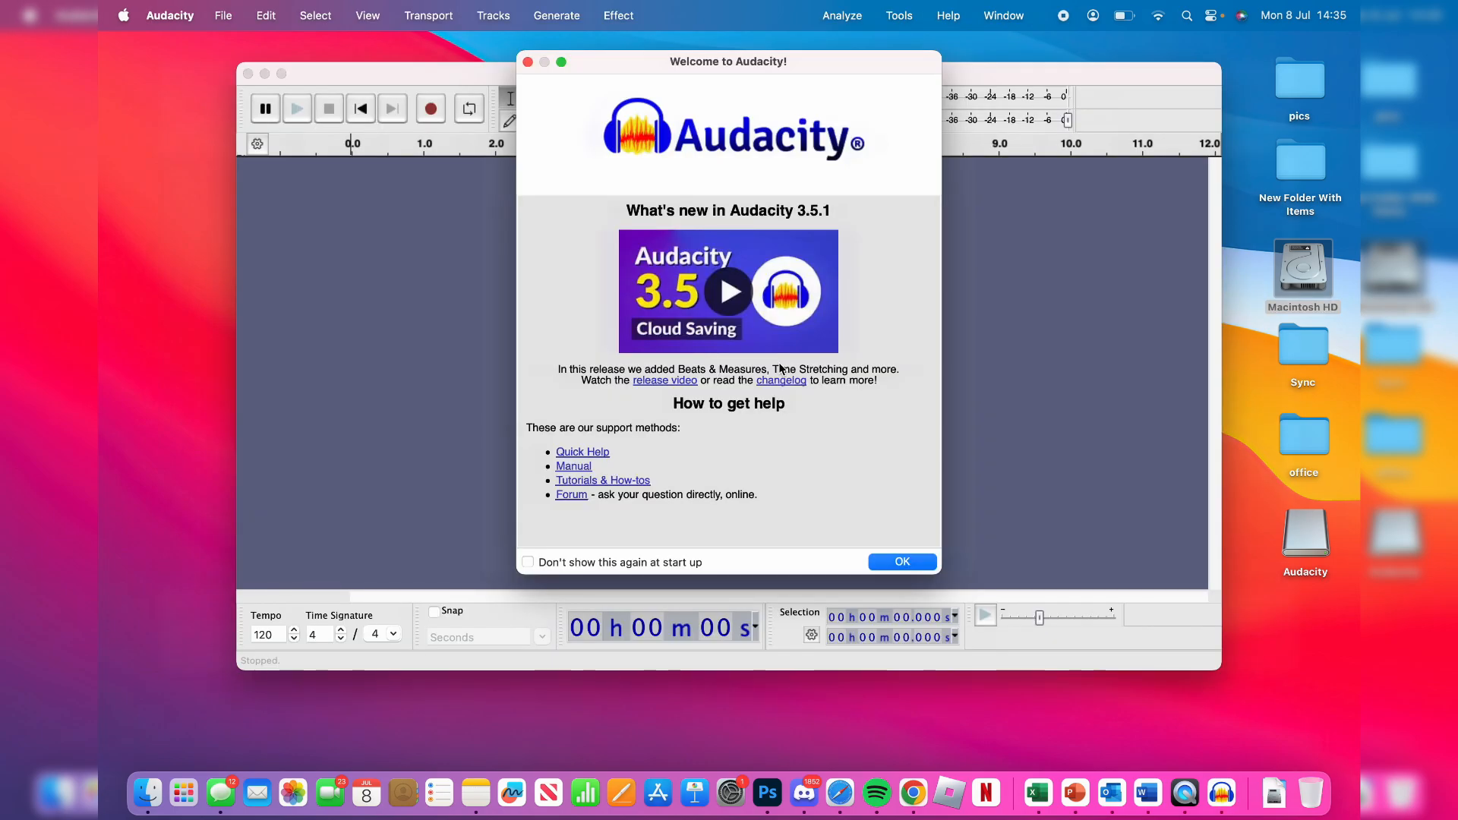
{"action": "left_click", "coordinate": [900, 562]}
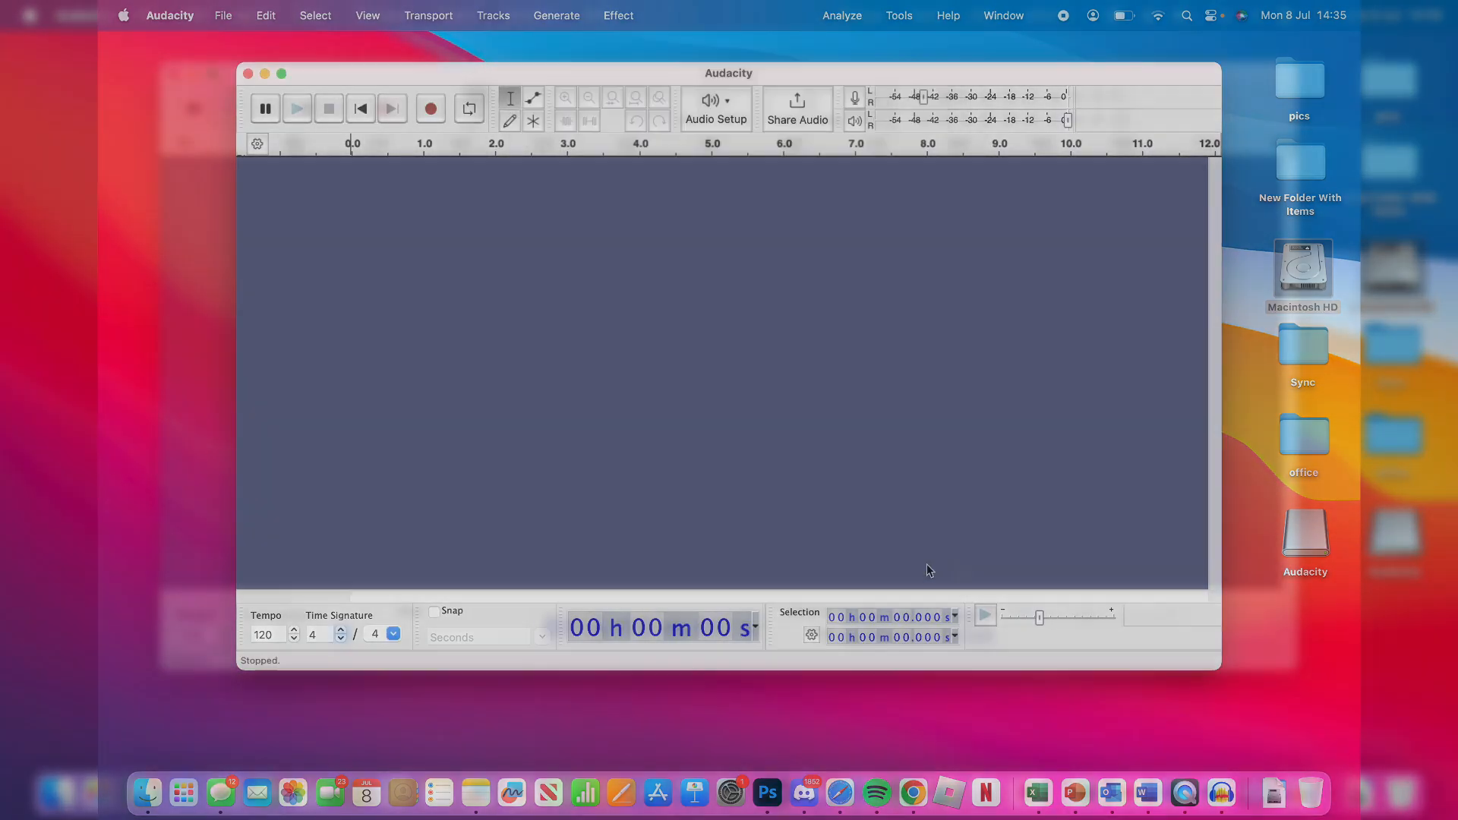